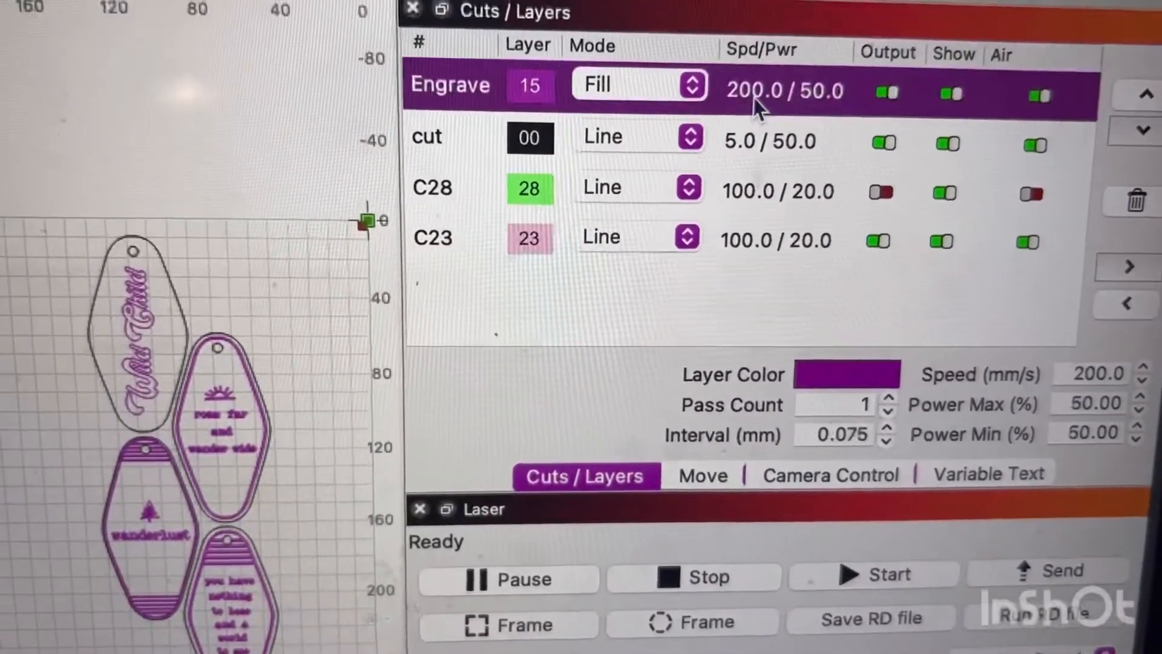
- Set the Engrave layer to 225 mm/s at 50% power and disable output for C28 and C23
double_click(450, 85)
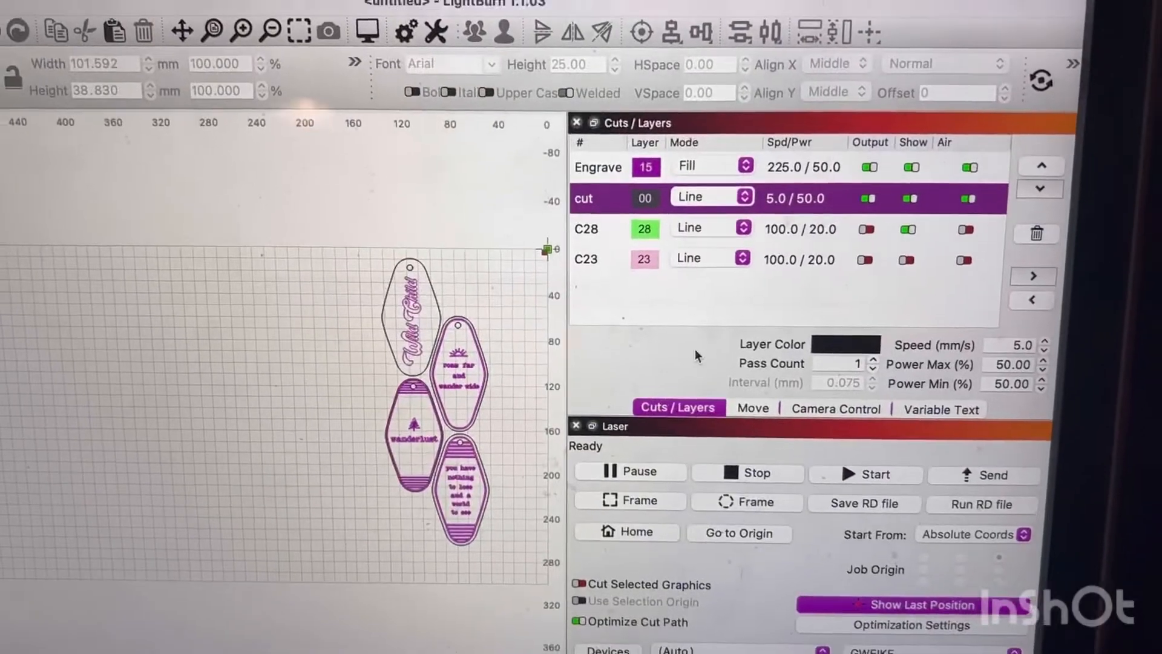
left_click(756, 408)
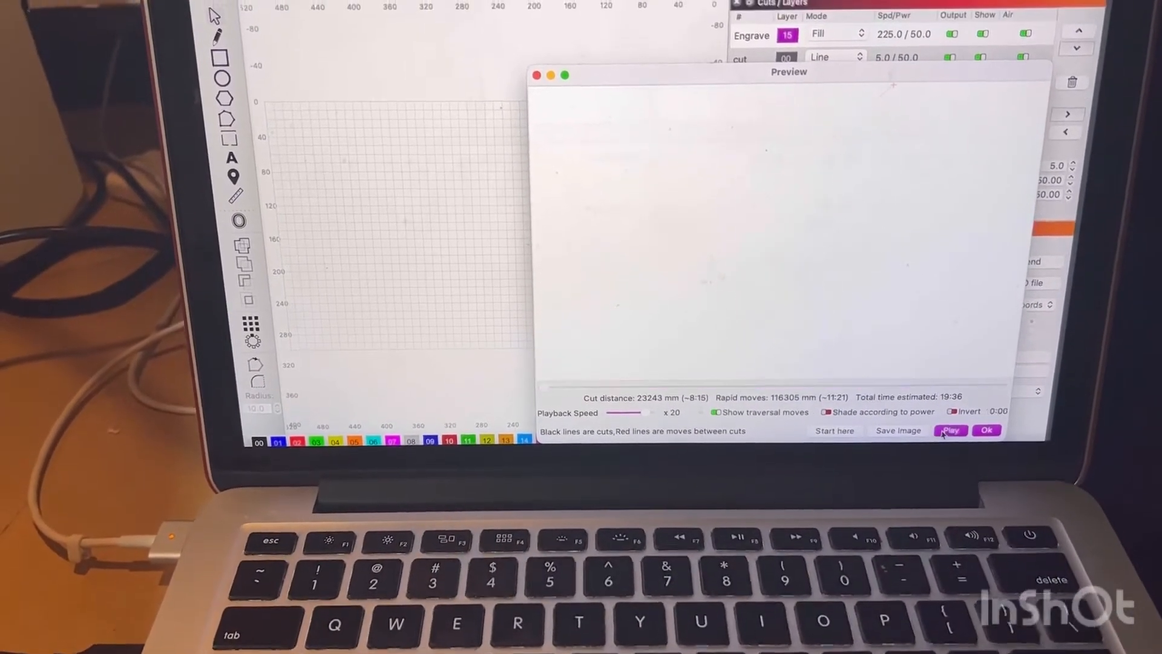
- Play the Preview simulation so the Wild Child lettering draws in (~19:36 total time)
left_click(951, 431)
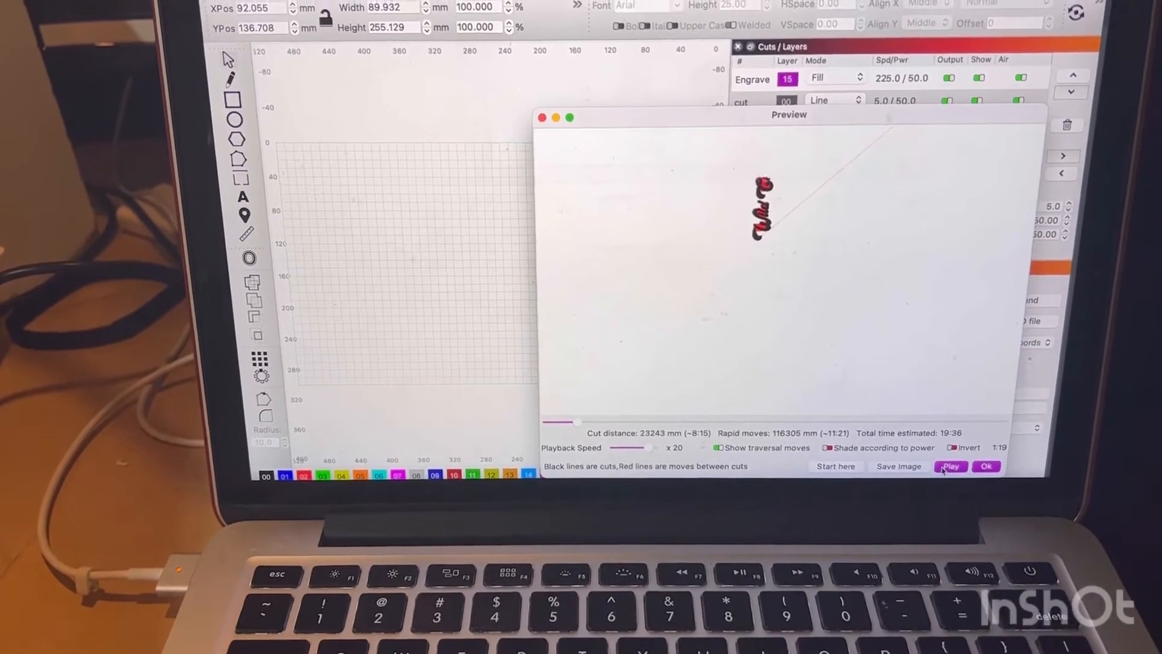
left_click(950, 466)
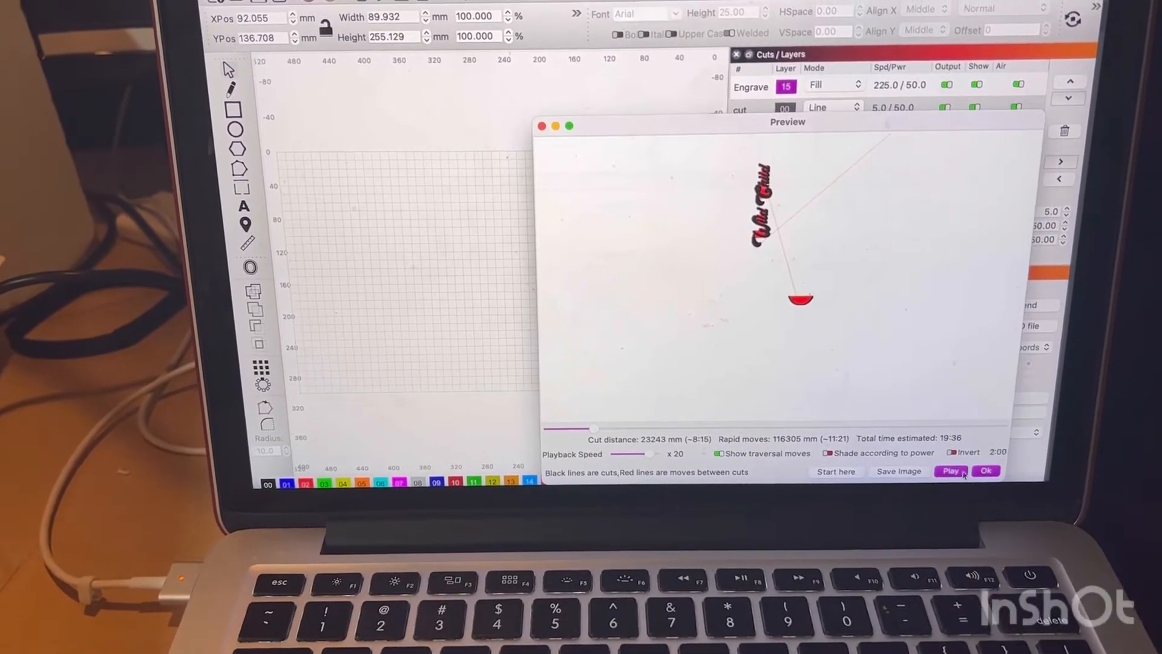